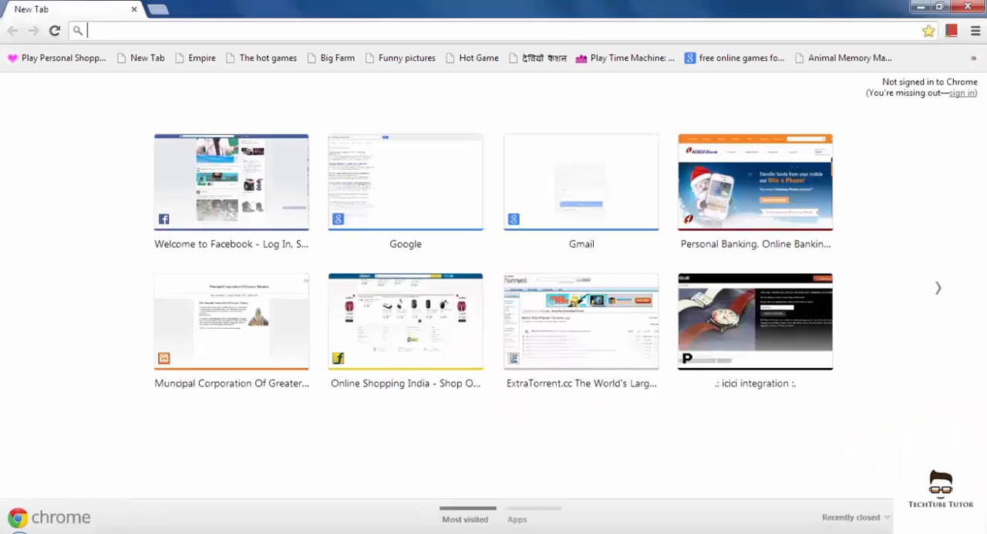
Navigate to Truecaller's unlist page so the empty Unlist Form is showing
text(www.youtube.com)
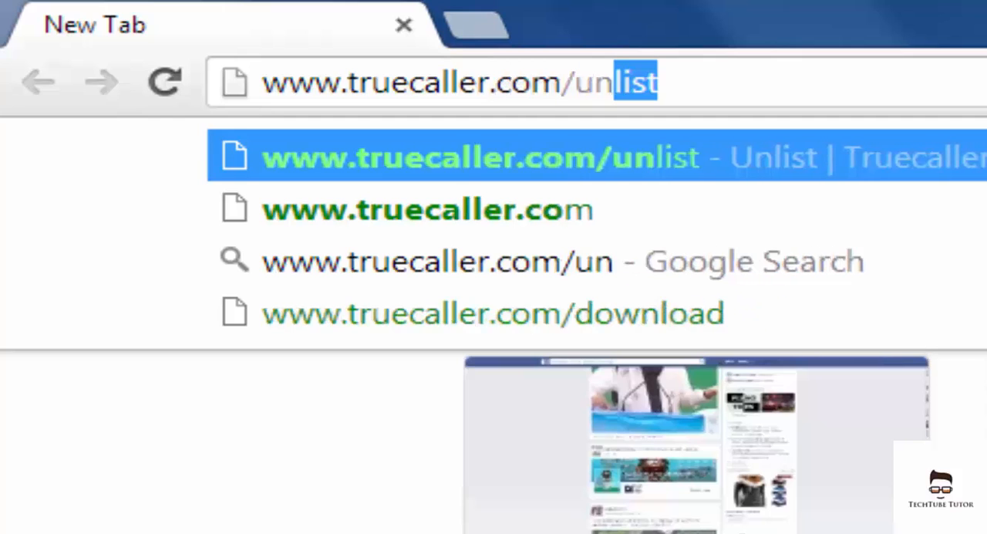
click(486, 158)
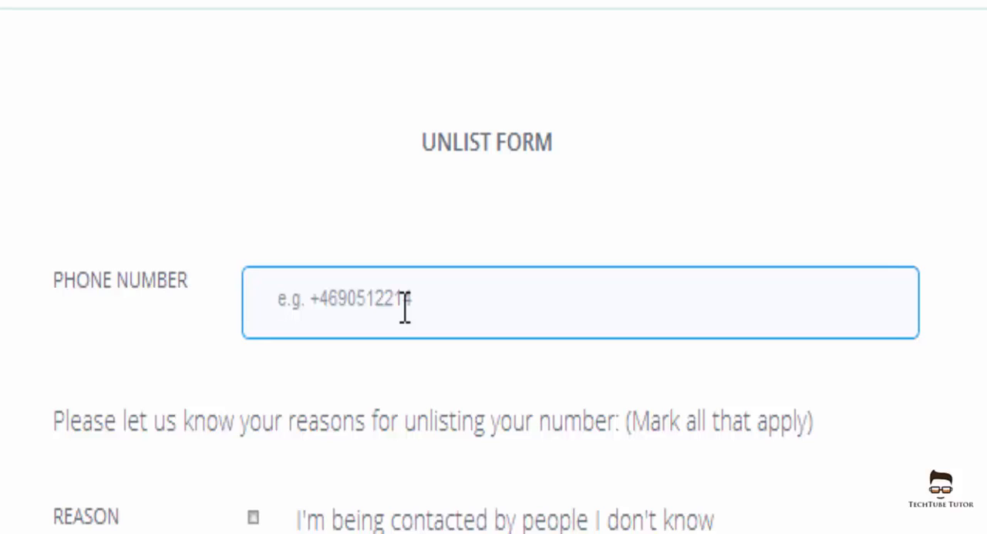
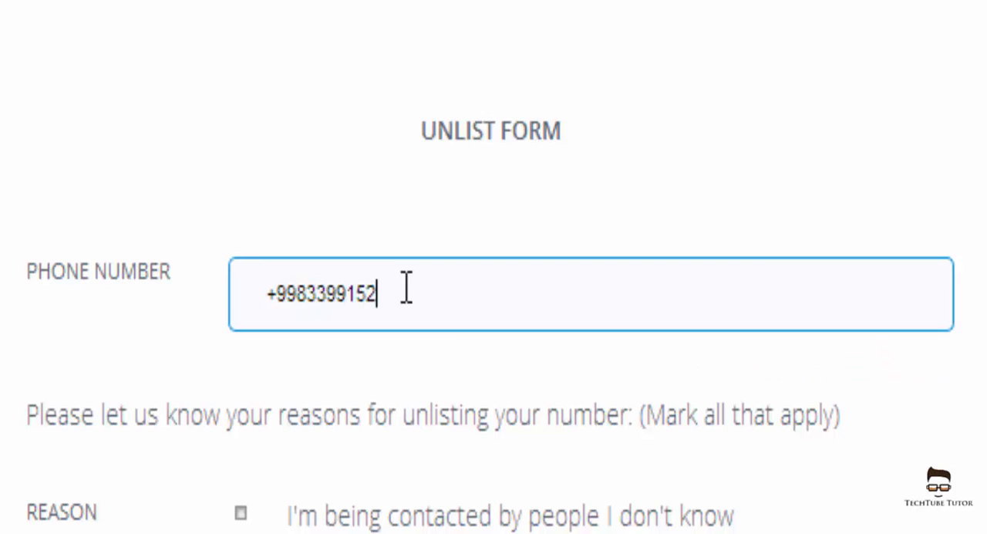
scroll(down, 3)
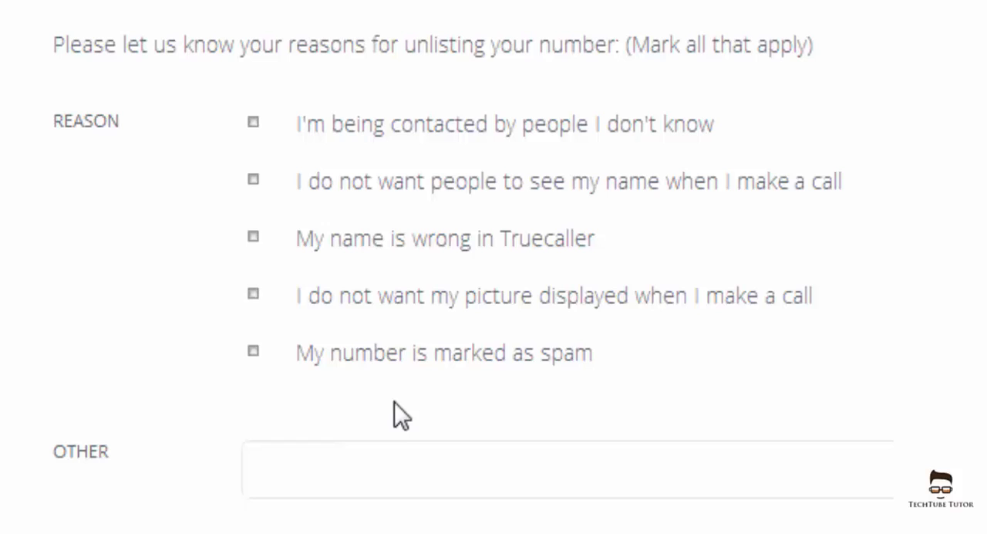
mouse_move(302, 136)
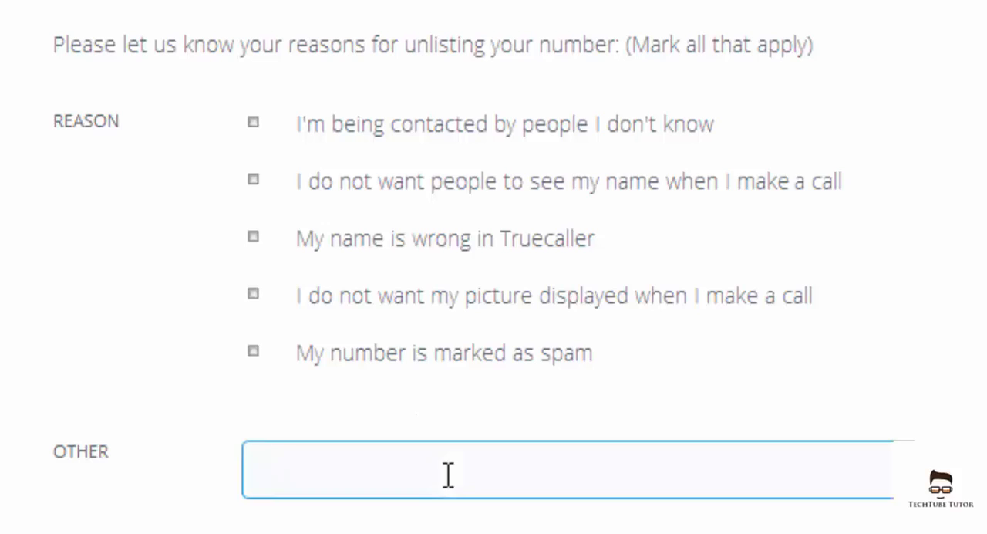
click(252, 180)
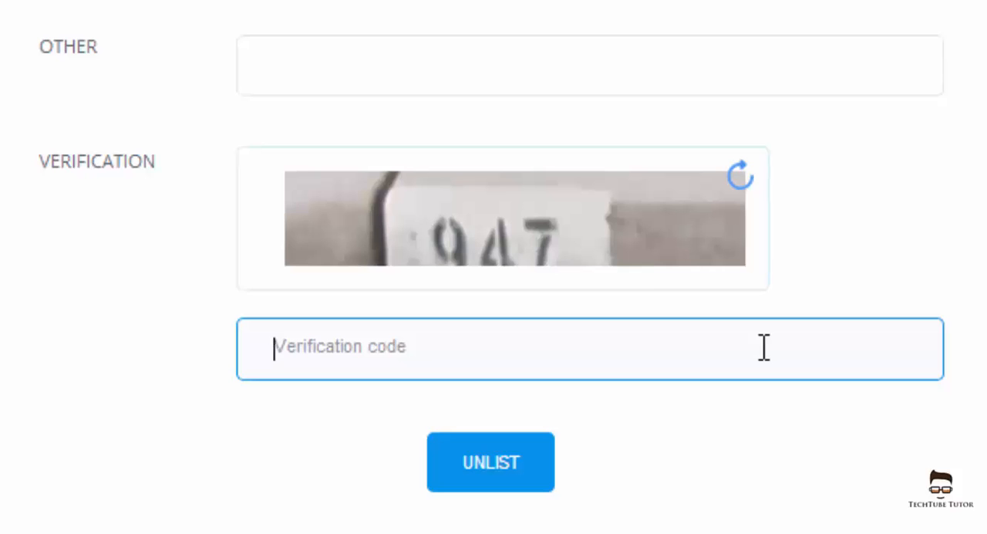
mouse_move(582, 266)
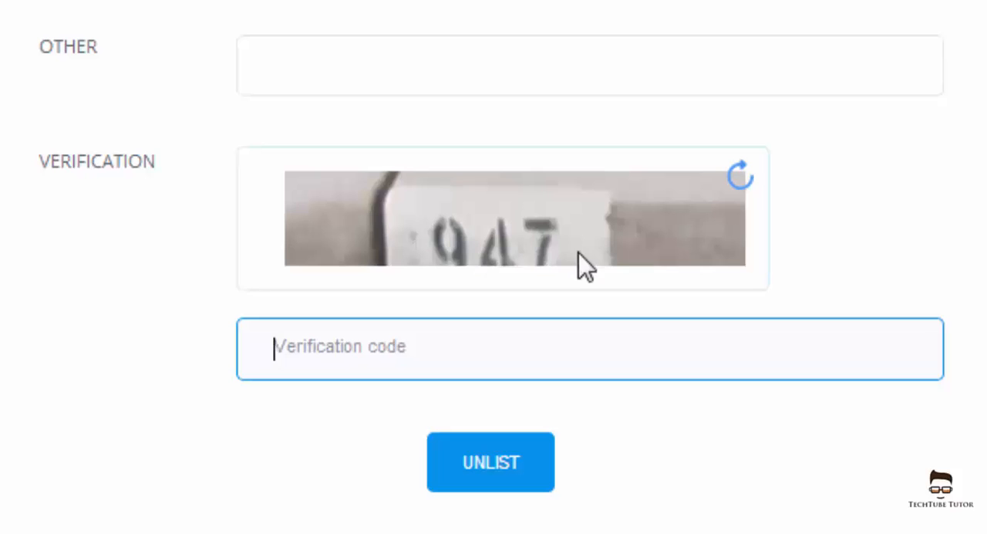
mouse_move(740, 176)
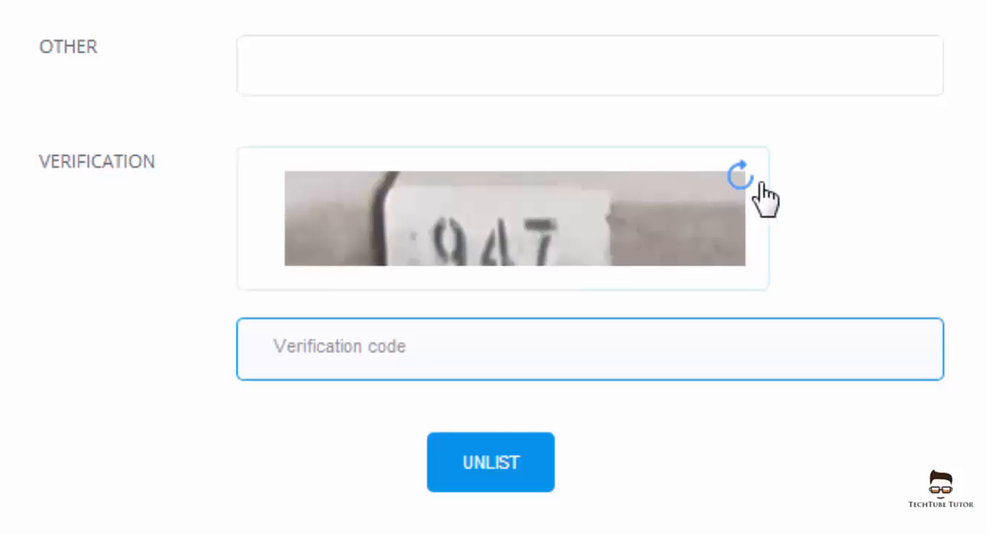
Refresh the captcha to one reading 1720 and begin the code with 17
click(742, 174)
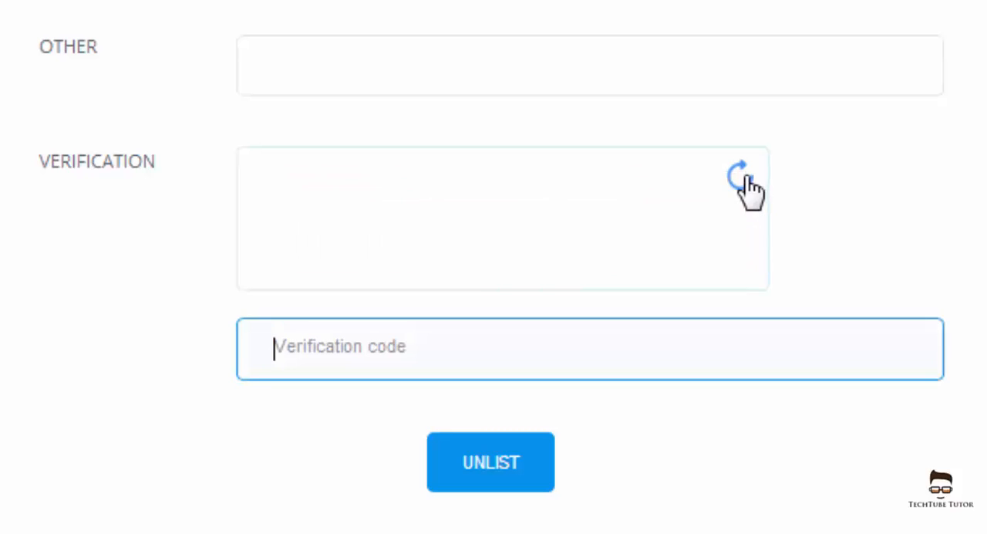
click(740, 172)
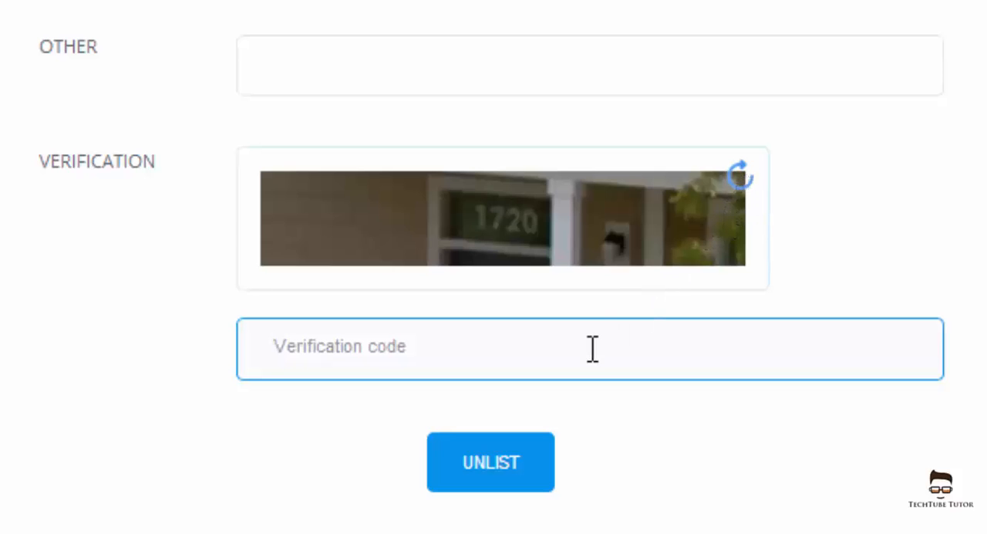
text(1720)
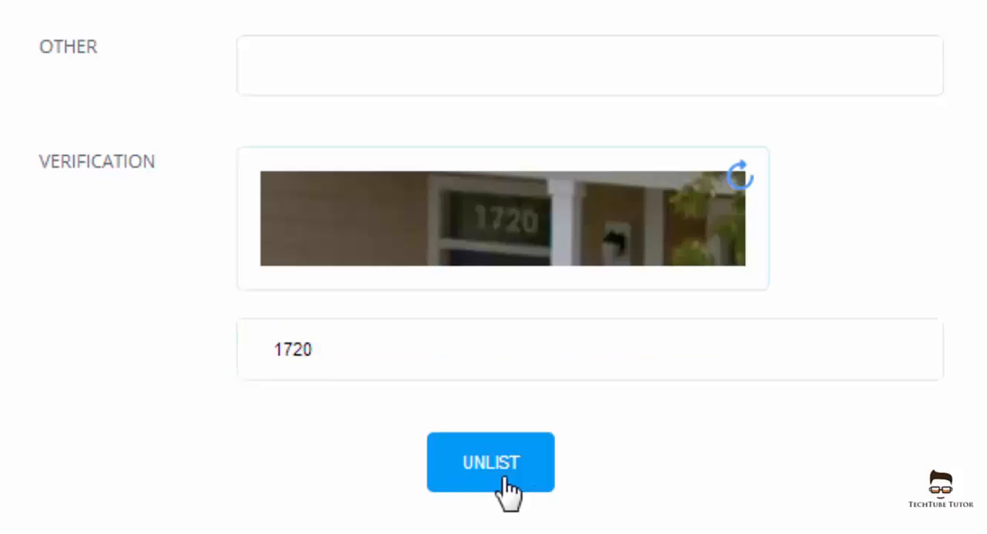
mouse_move(512, 506)
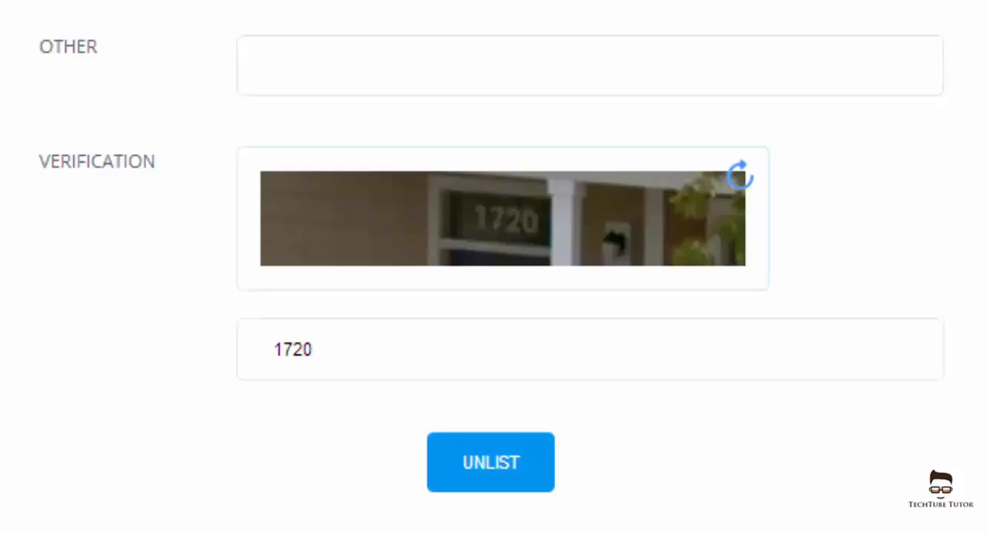
Submit the unlist request via UNLIST and get the green tick confirmation
click(490, 461)
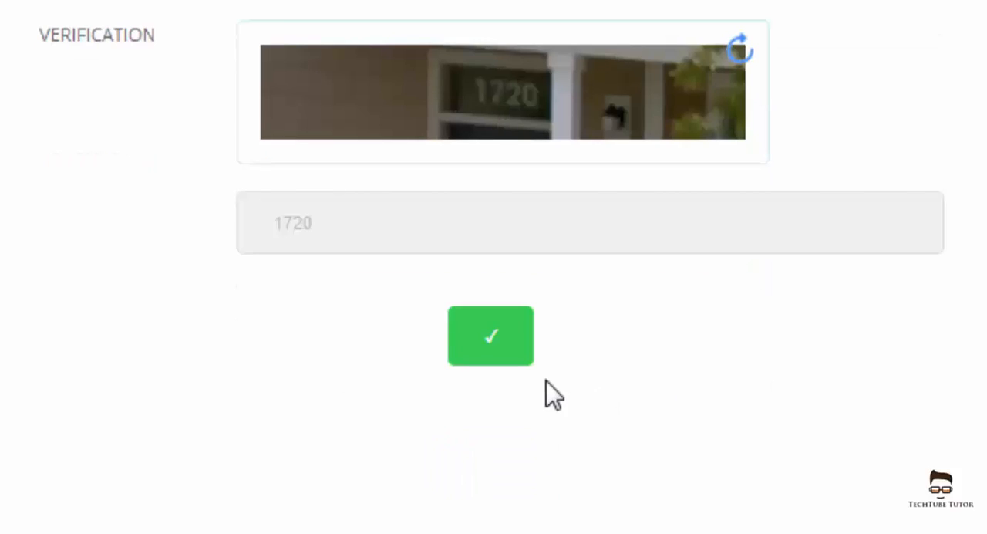